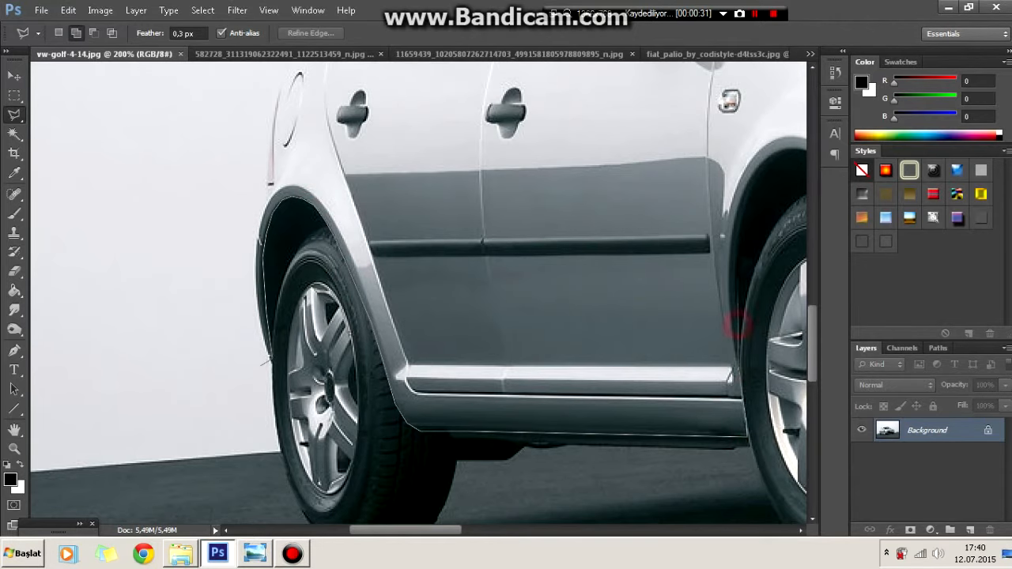
Step: Scroll the Golf photo right to bring the side and rear wheel into view for tracing
scroll("right", 3)
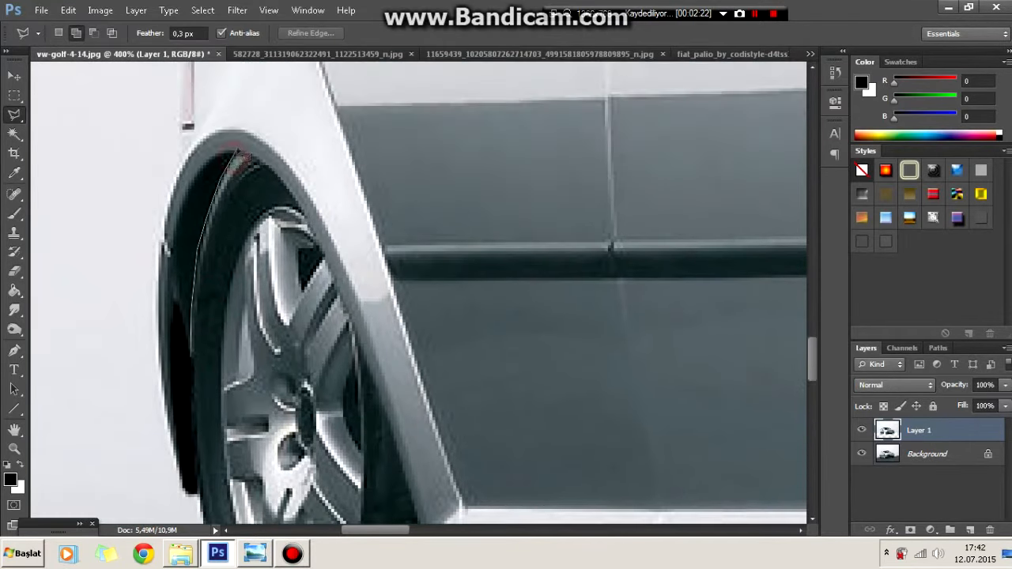
Step: Trace the lasso along the front wheel arch and shift the copied car on Layer 1
left_click_drag(242, 154, 178, 355)
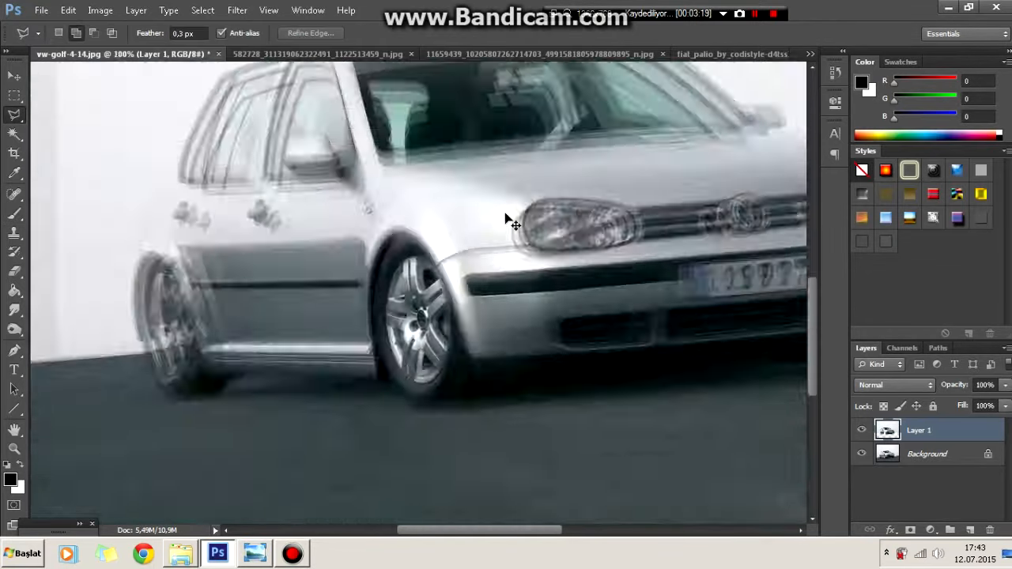
left_click(514, 225)
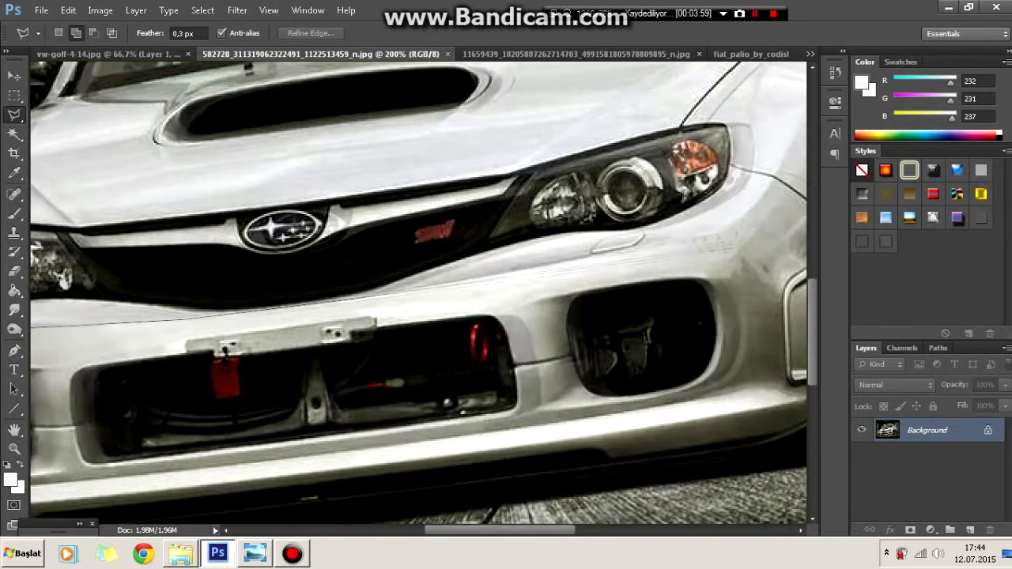
Step: Scroll the Subaru photo right to reach its front bumper
scroll("right", 3)
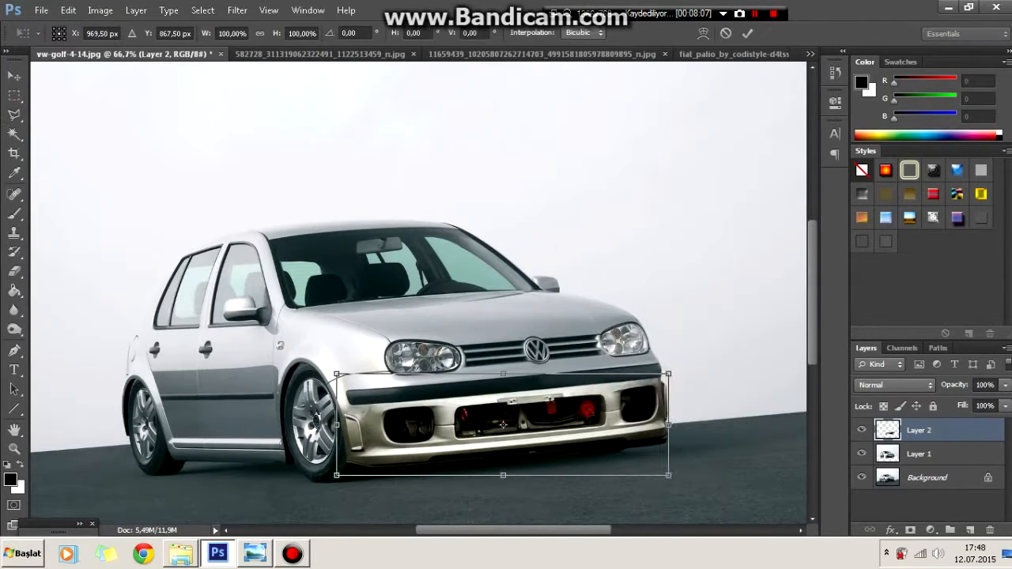
Step: Resize the pasted Subaru bumper with Free Transform to fit the Golf's front
left_click_drag(504, 424, 524, 419)
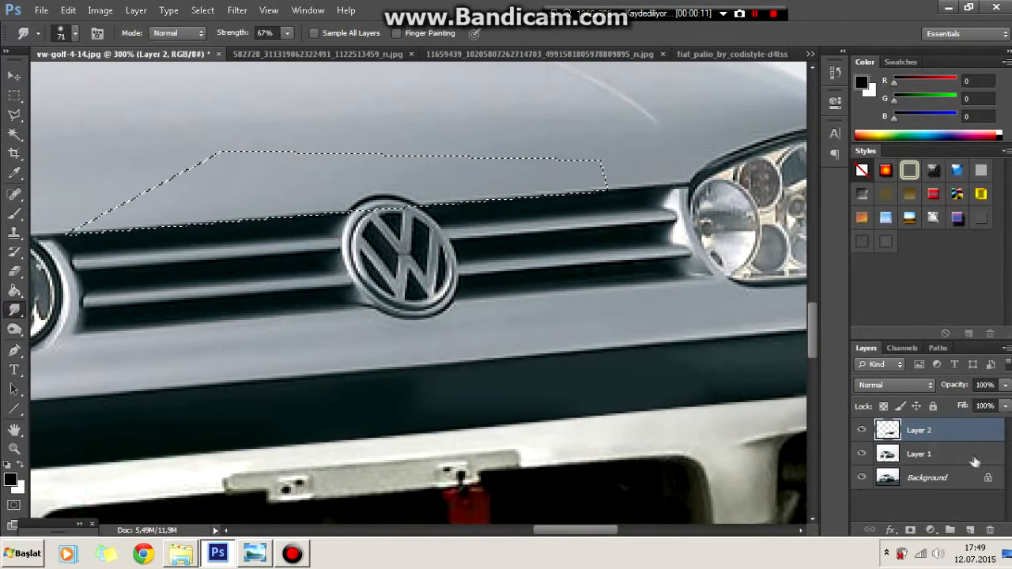
Step: Select the copied car layer and outline the Golf's grille area on the canvas
left_click(918, 454)
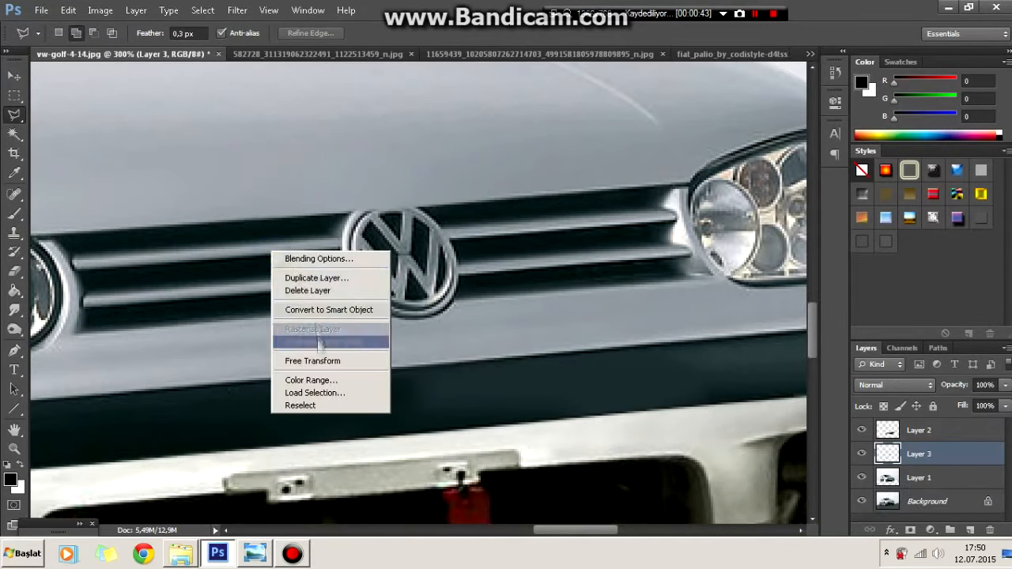
left_click(313, 360)
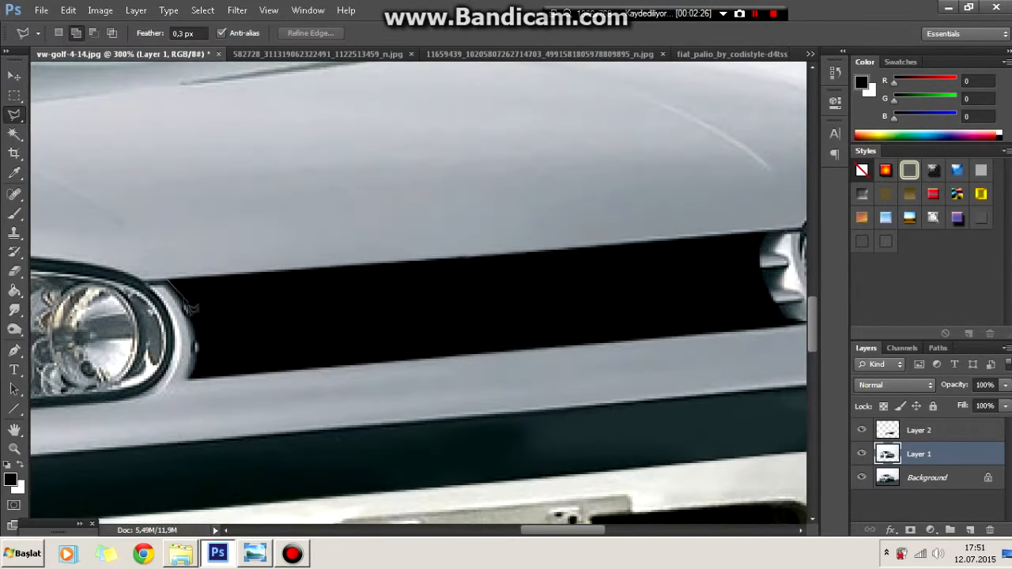
Step: Trace a selection around the Golf's headlight edge
left_click_drag(170, 284, 198, 356)
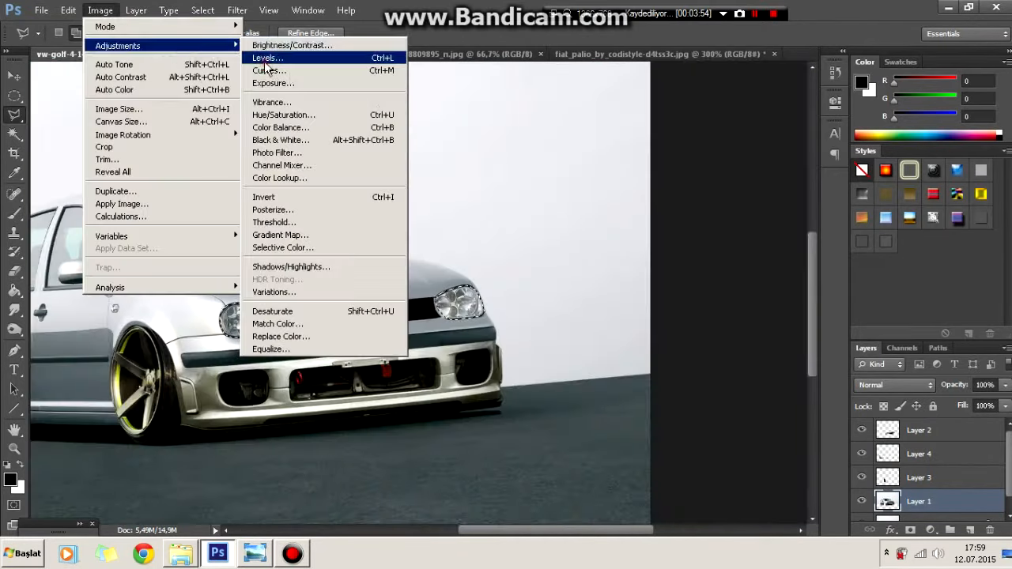
Step: Open the Levels adjustment to darken the selected headlights
left_click(264, 57)
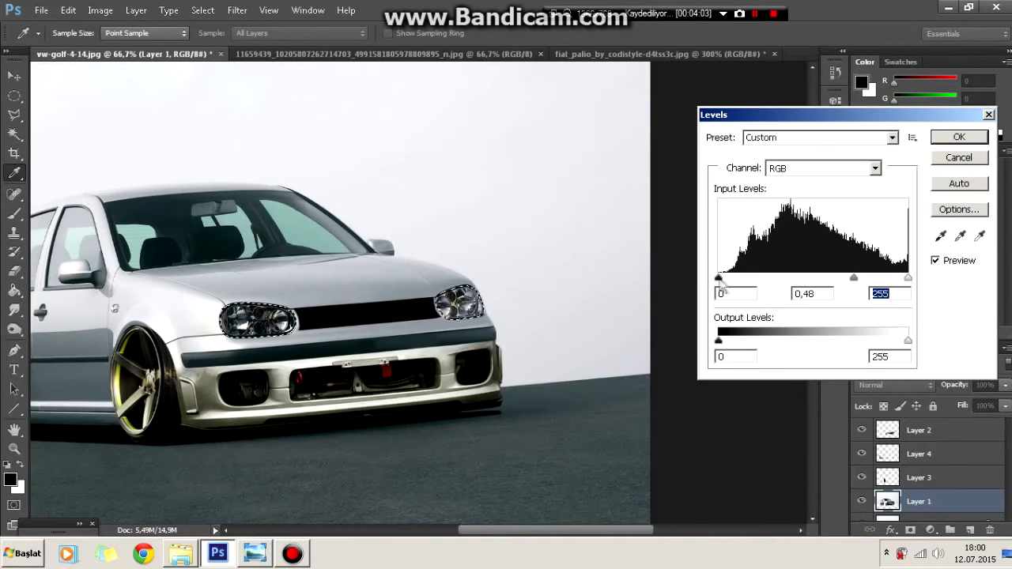